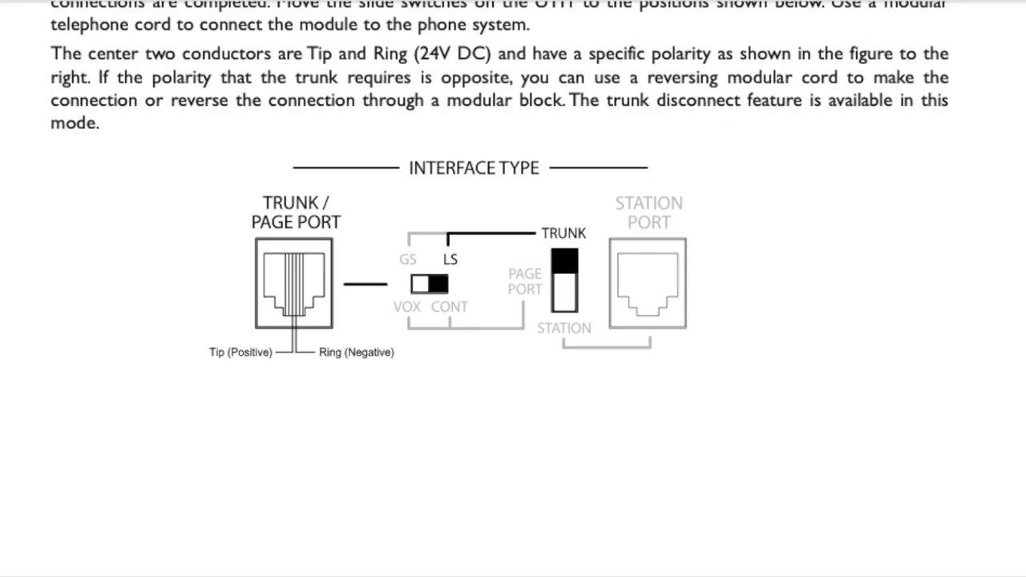
mouse_move(212, 142)
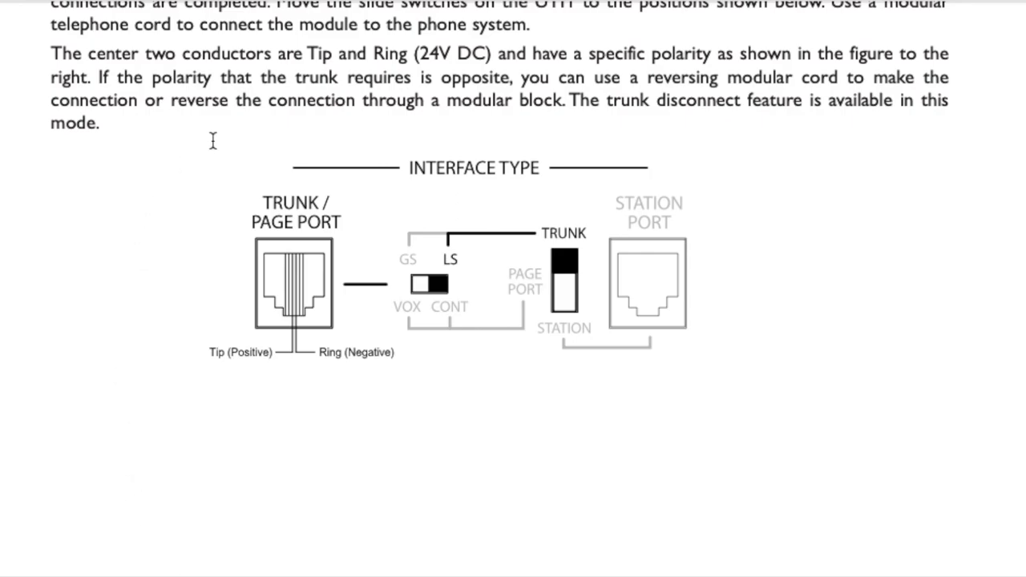
mouse_move(704, 170)
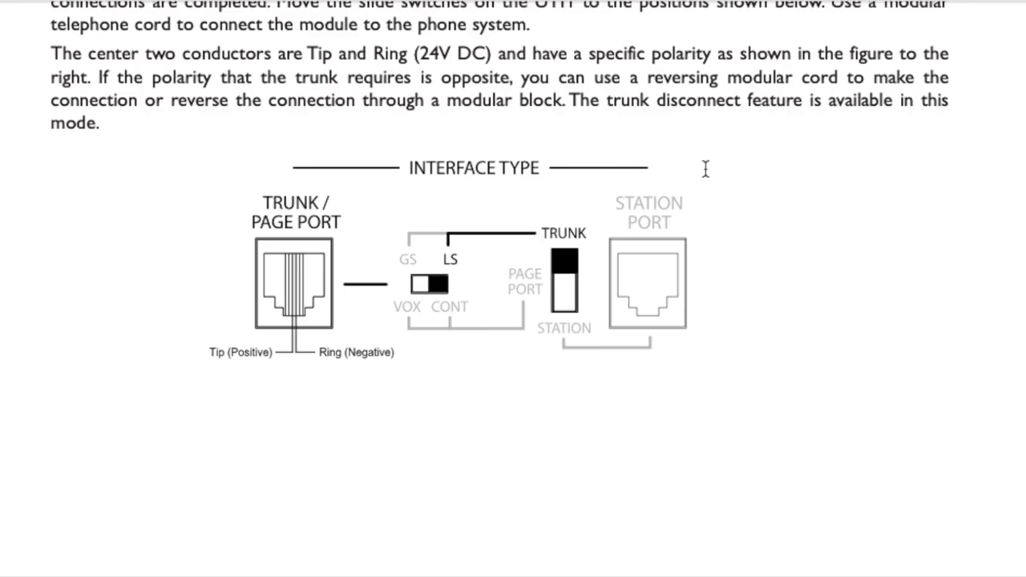
mouse_move(719, 391)
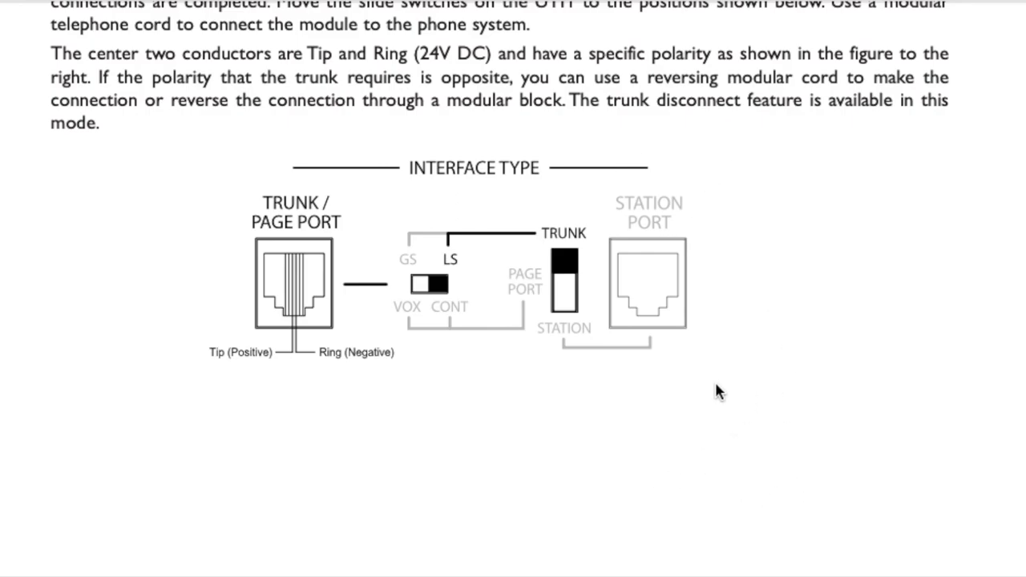
mouse_move(809, 442)
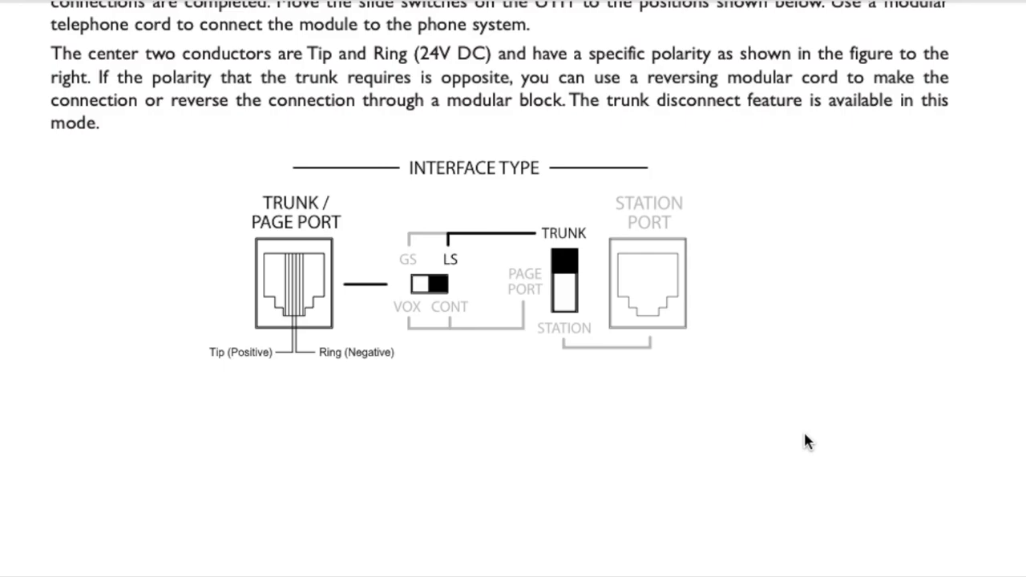
mouse_move(786, 375)
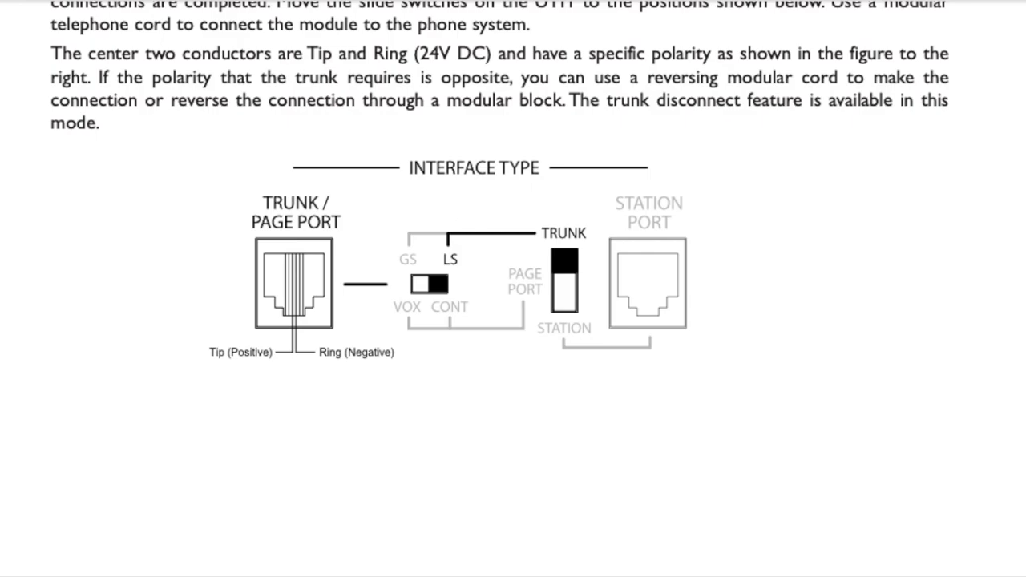
mouse_move(650, 150)
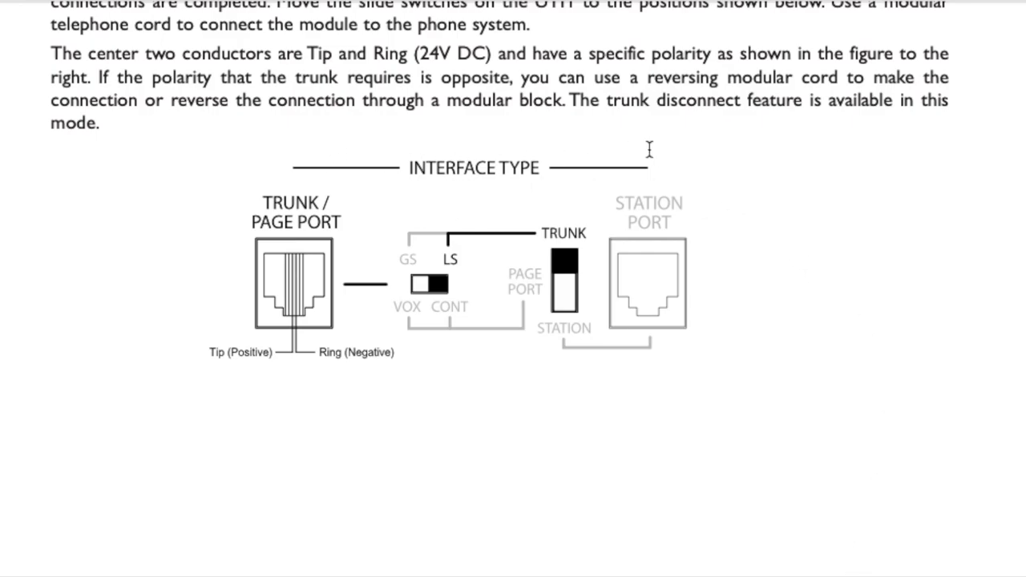
mouse_move(597, 163)
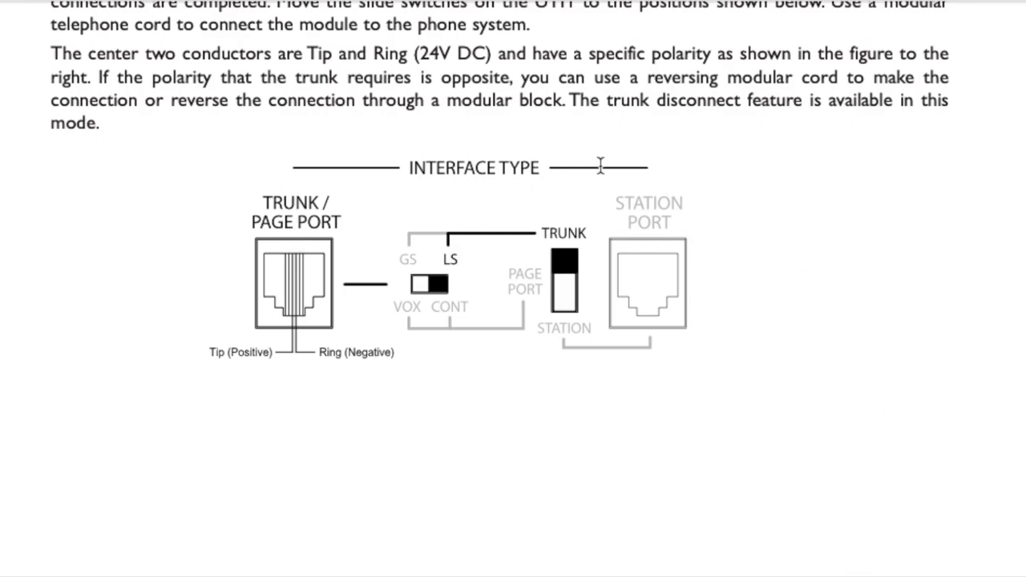
mouse_move(616, 202)
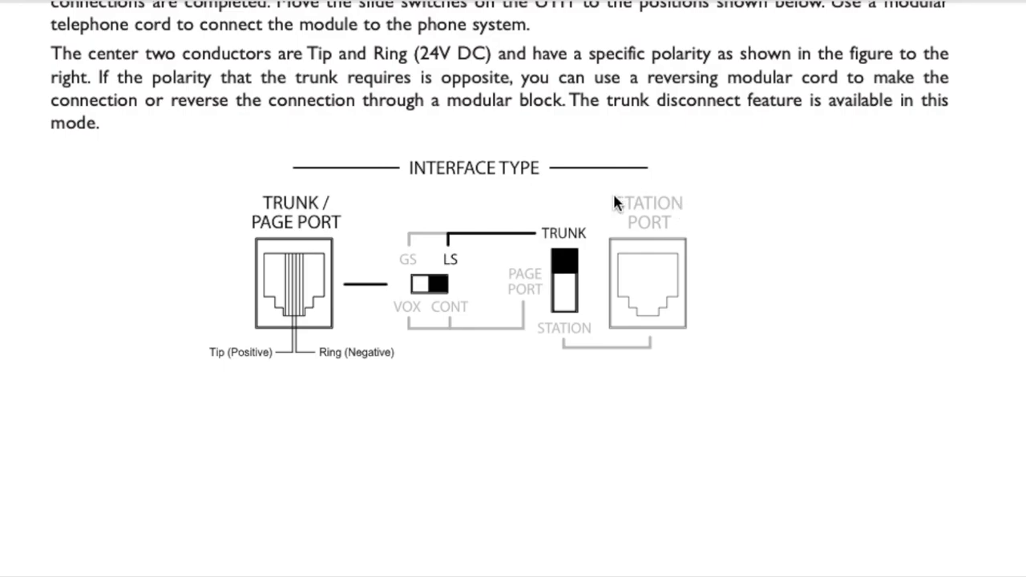
mouse_move(687, 212)
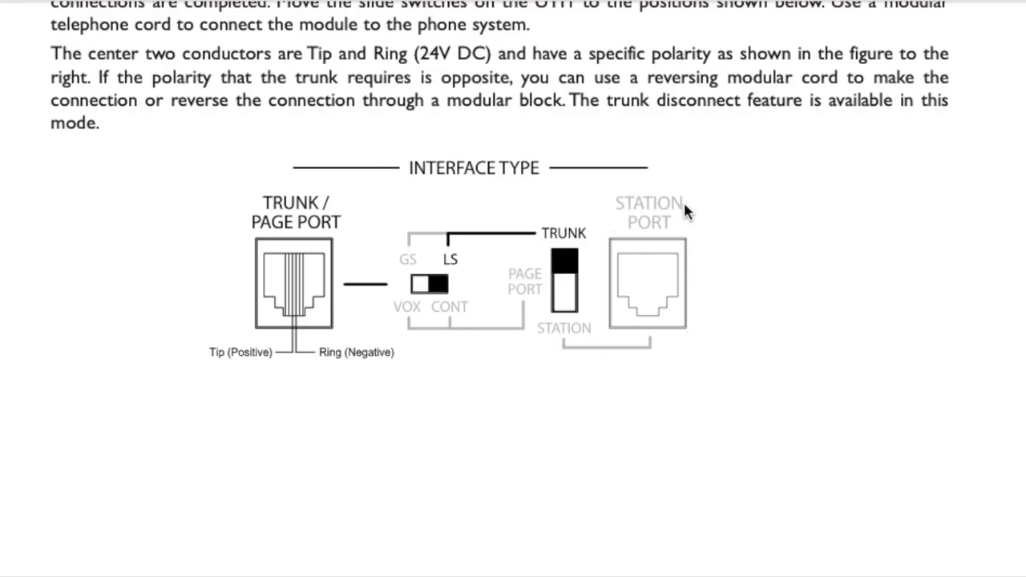
mouse_move(722, 231)
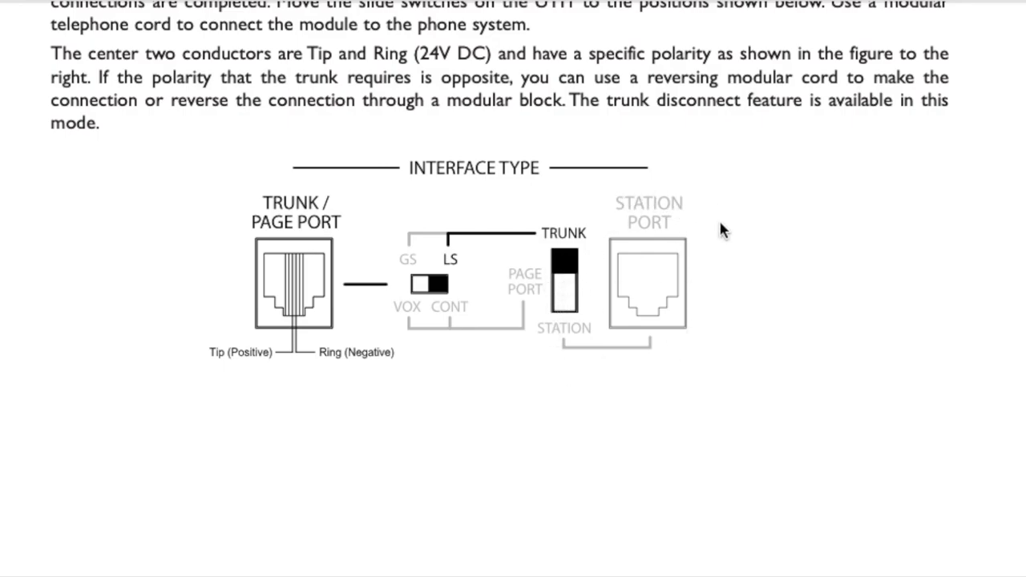
mouse_move(582, 200)
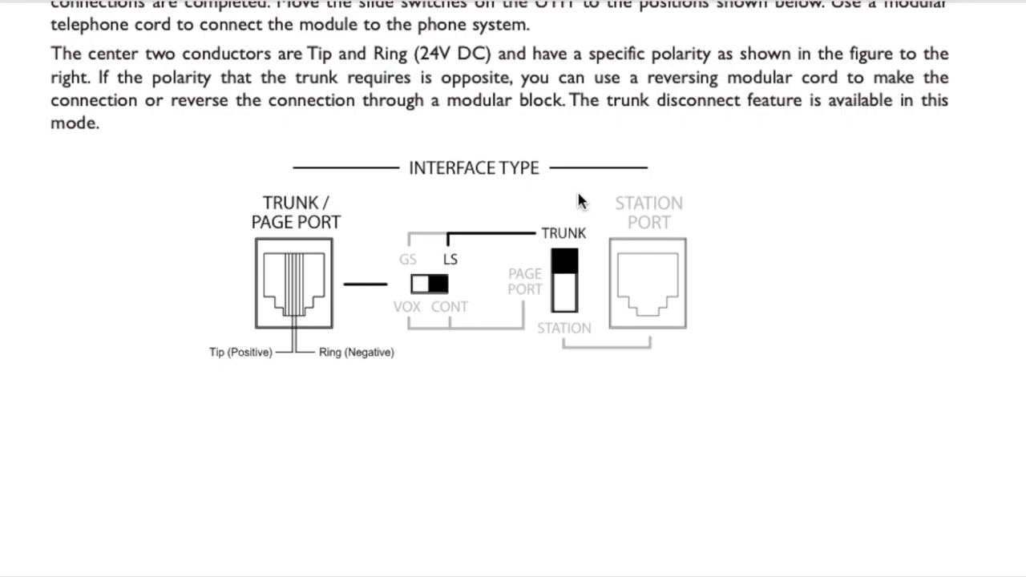
mouse_move(676, 303)
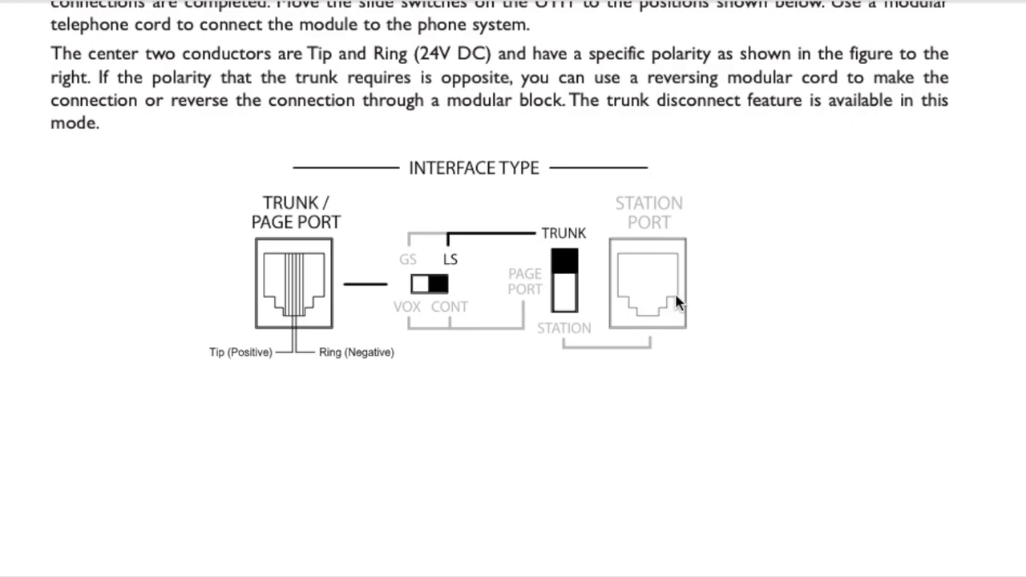
mouse_move(776, 293)
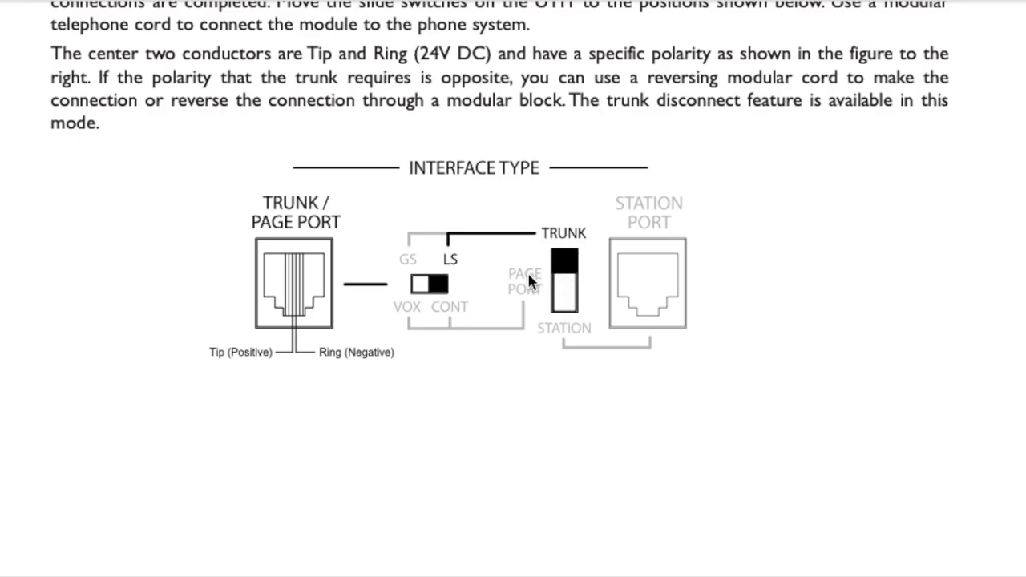
mouse_move(411, 334)
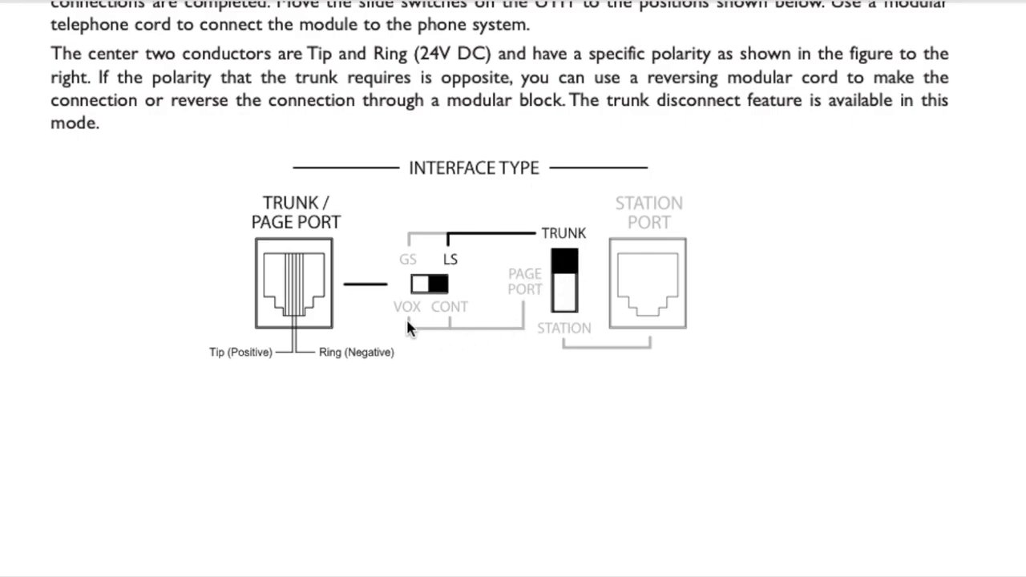
mouse_move(456, 318)
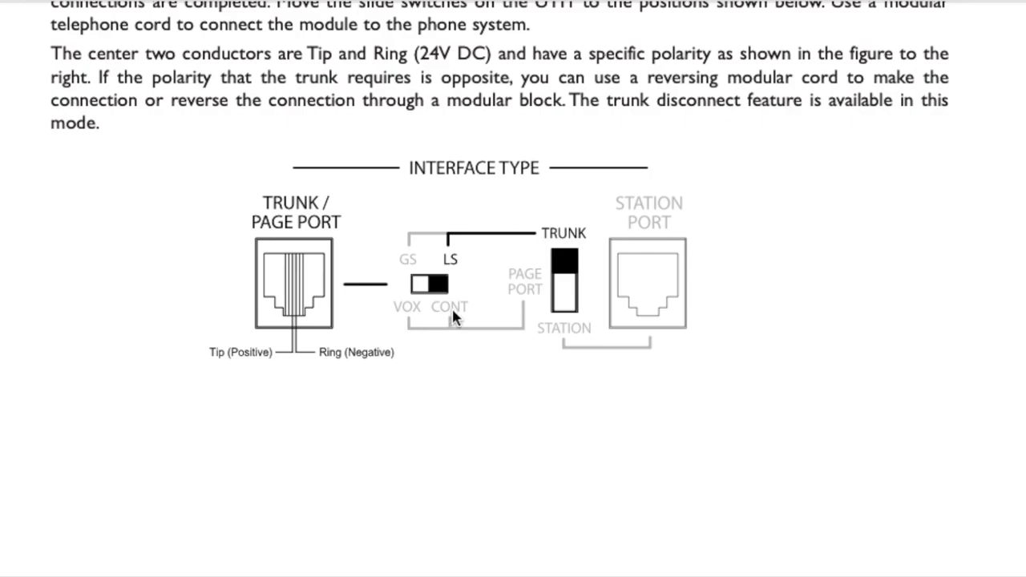
mouse_move(410, 345)
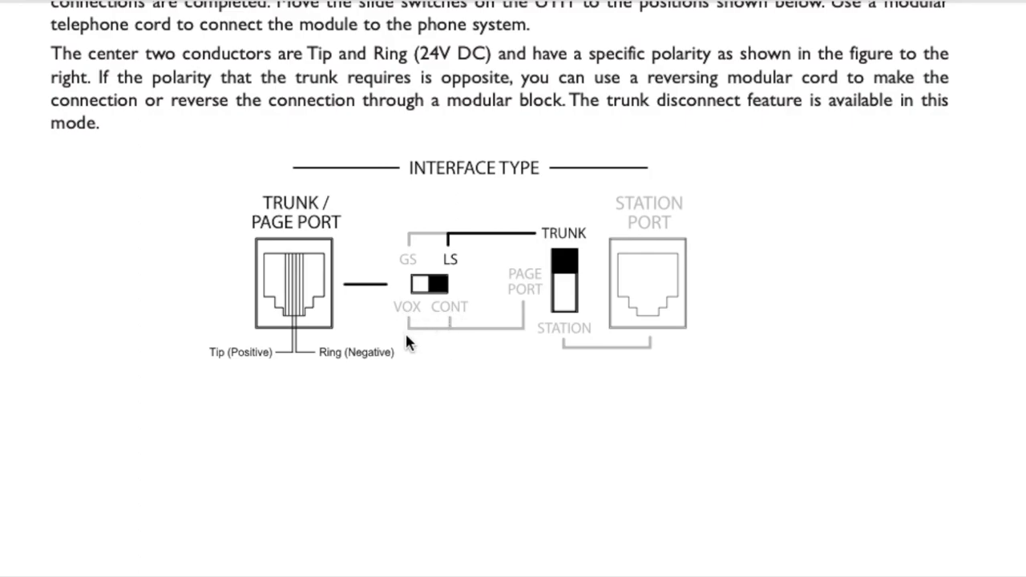
mouse_move(433, 330)
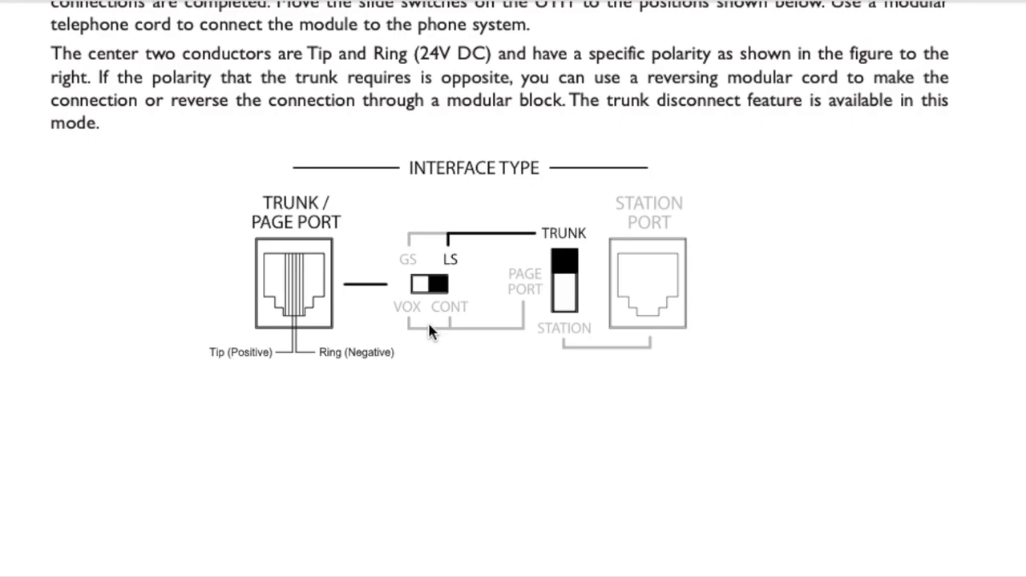
mouse_move(459, 330)
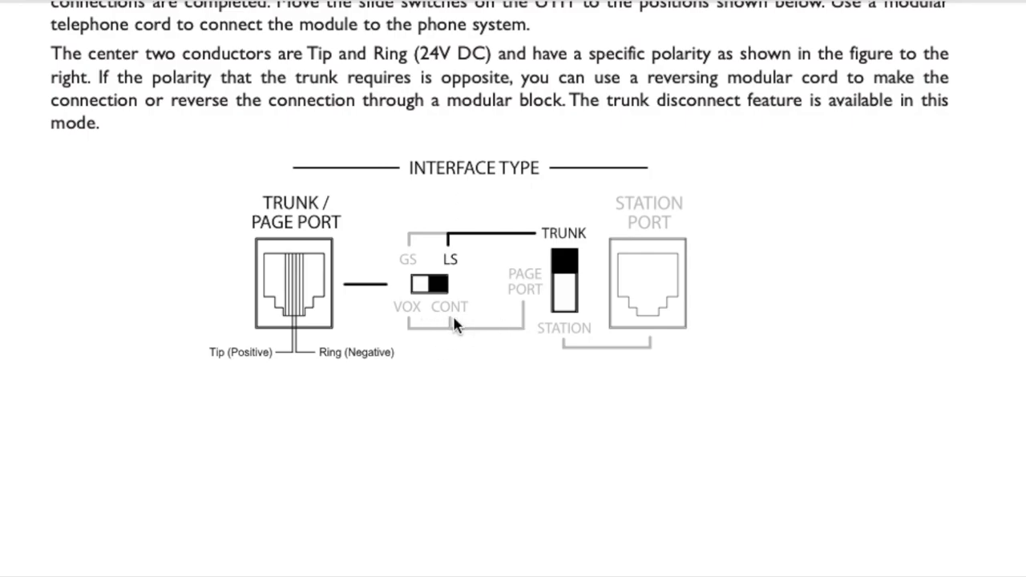
mouse_move(413, 332)
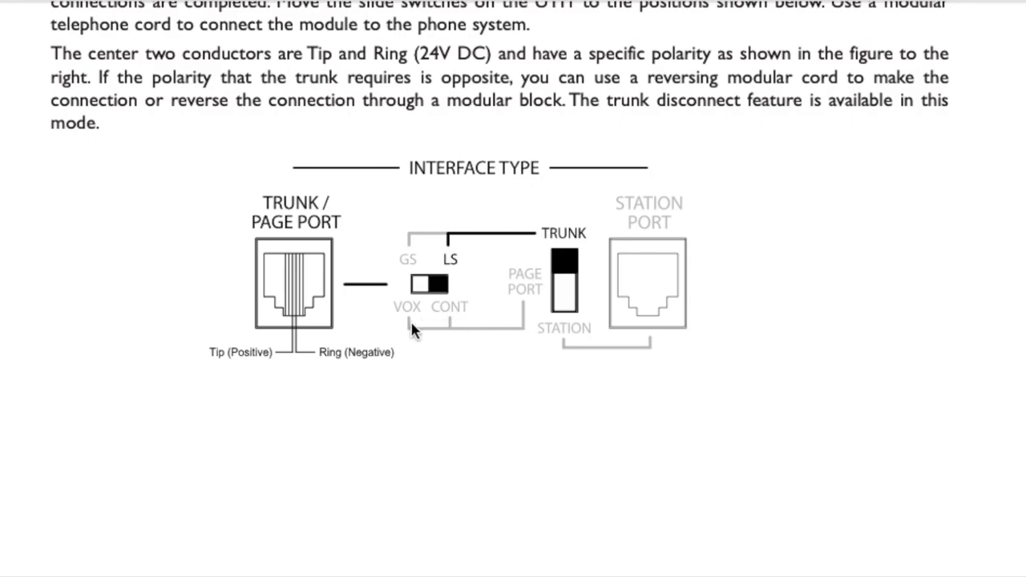
mouse_move(452, 346)
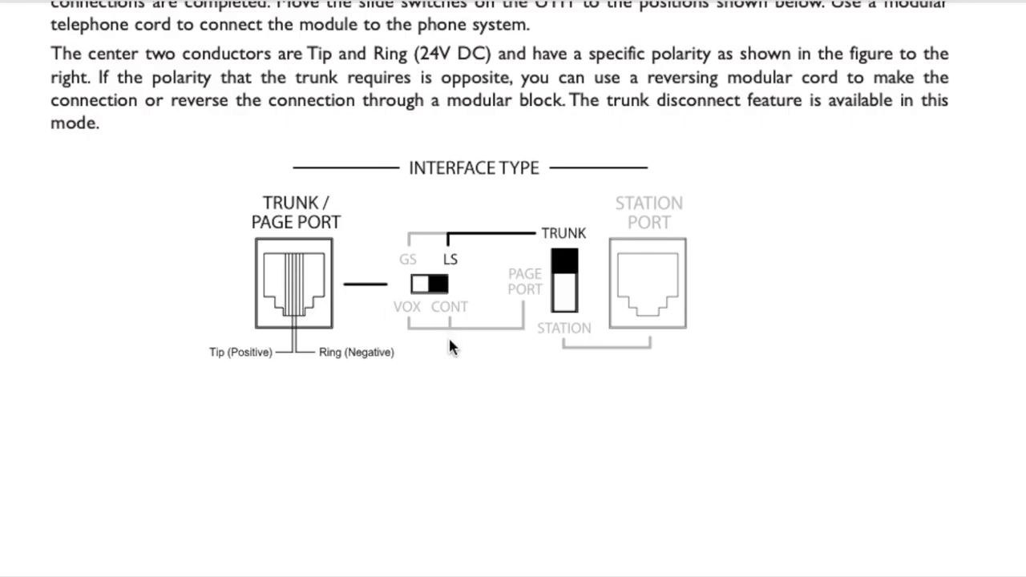
mouse_move(532, 212)
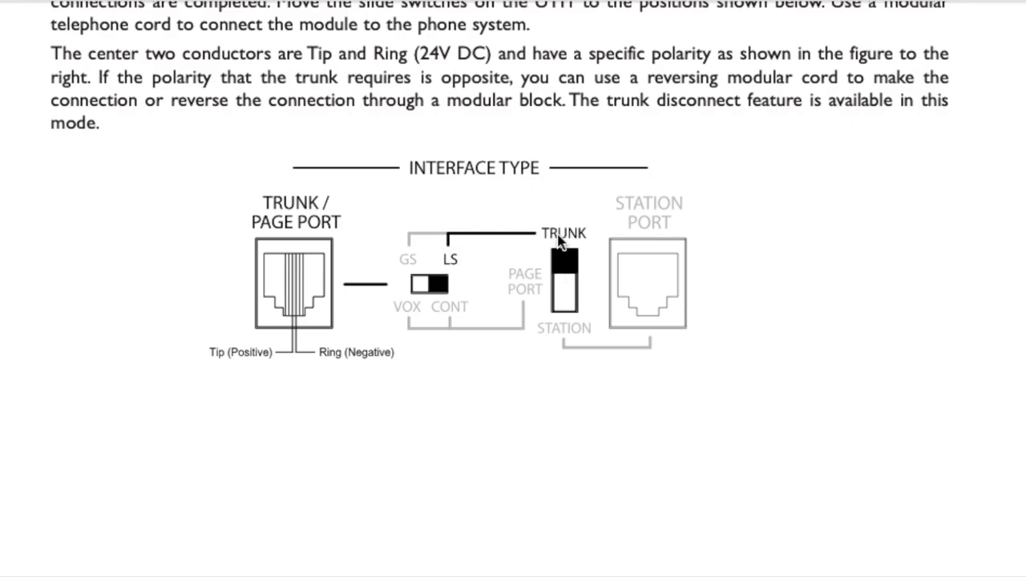
mouse_move(453, 269)
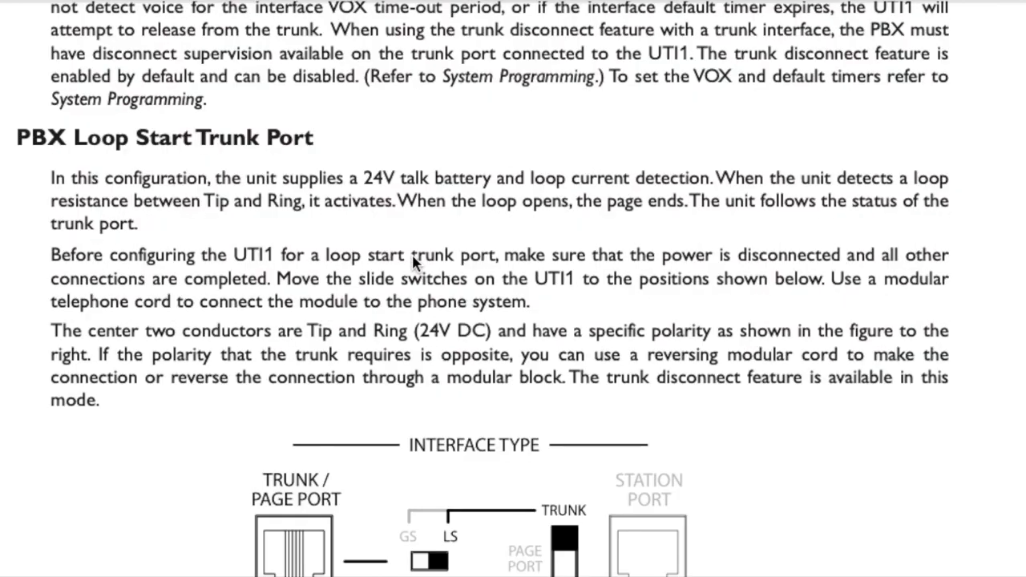
Scroll toward the PBX Ground Start Trunk Port section, selecting heading phrases along the way
scroll("down", 3)
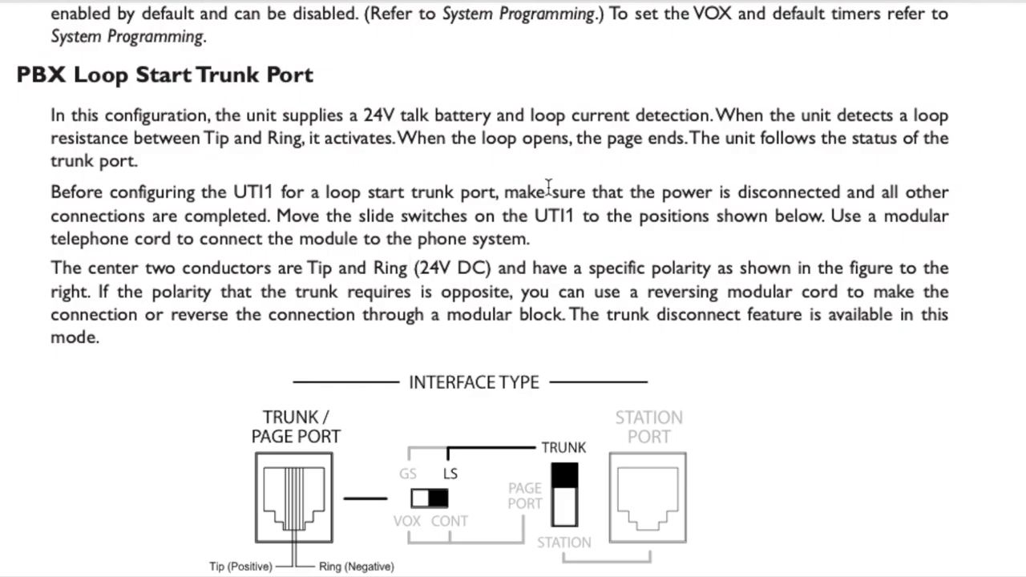
mouse_move(340, 322)
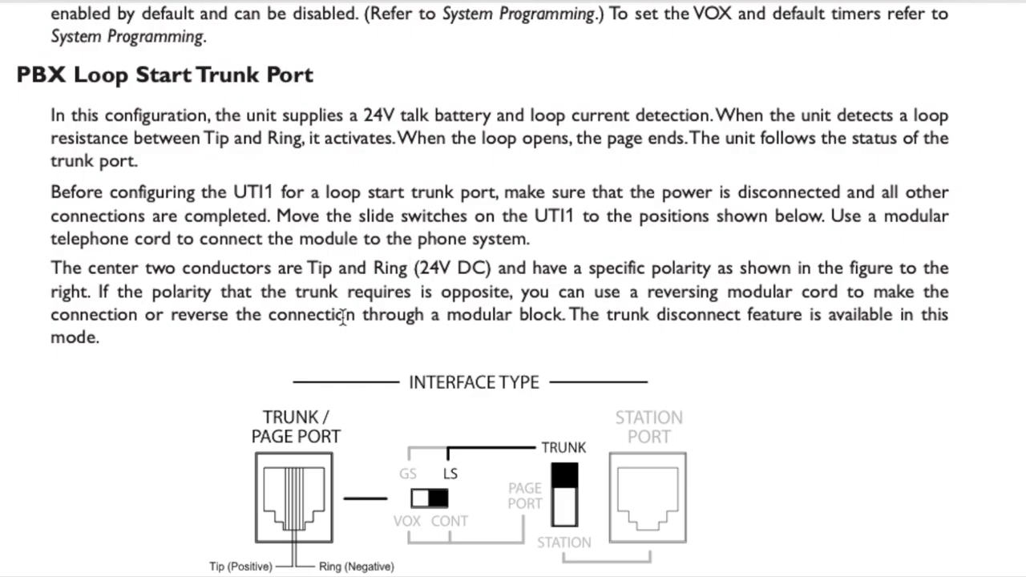
mouse_move(834, 351)
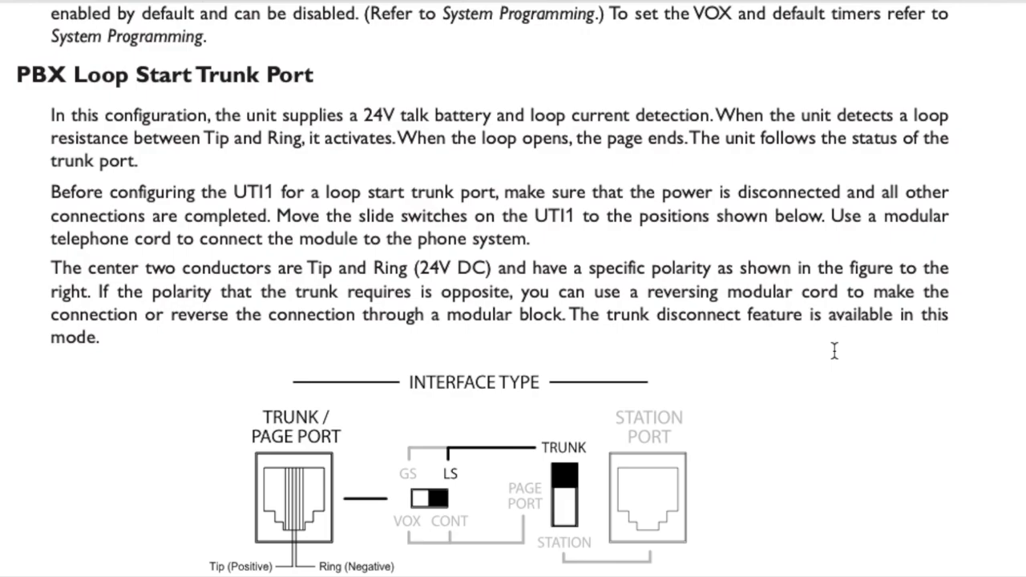
mouse_move(539, 149)
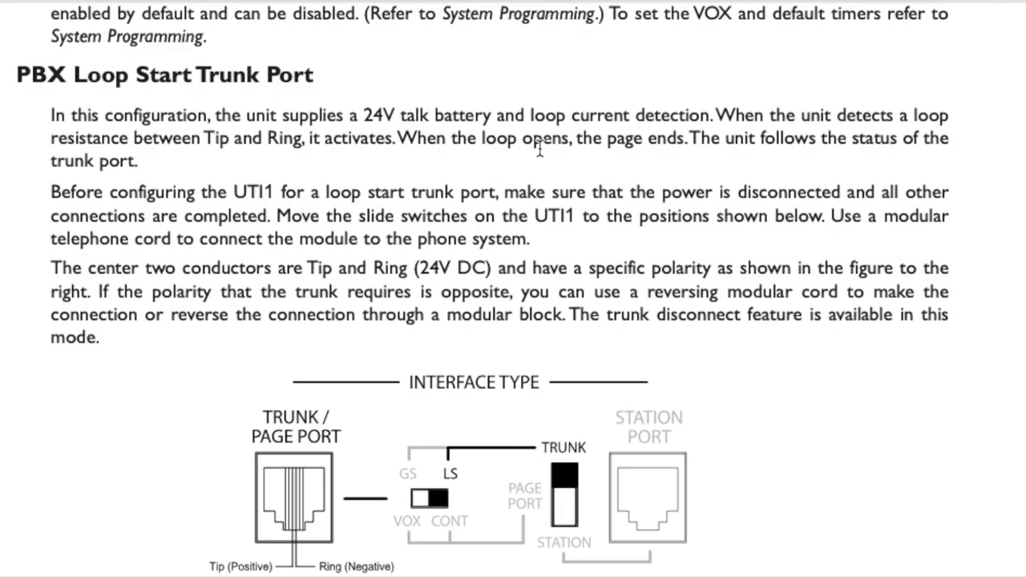
left_click_drag(519, 138, 680, 138)
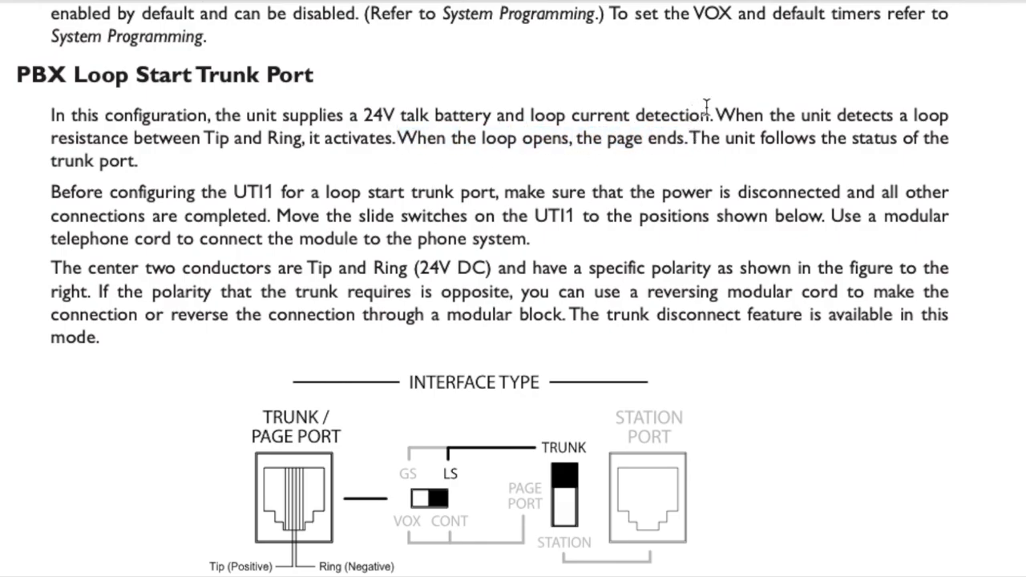
left_click_drag(714, 116, 303, 138)
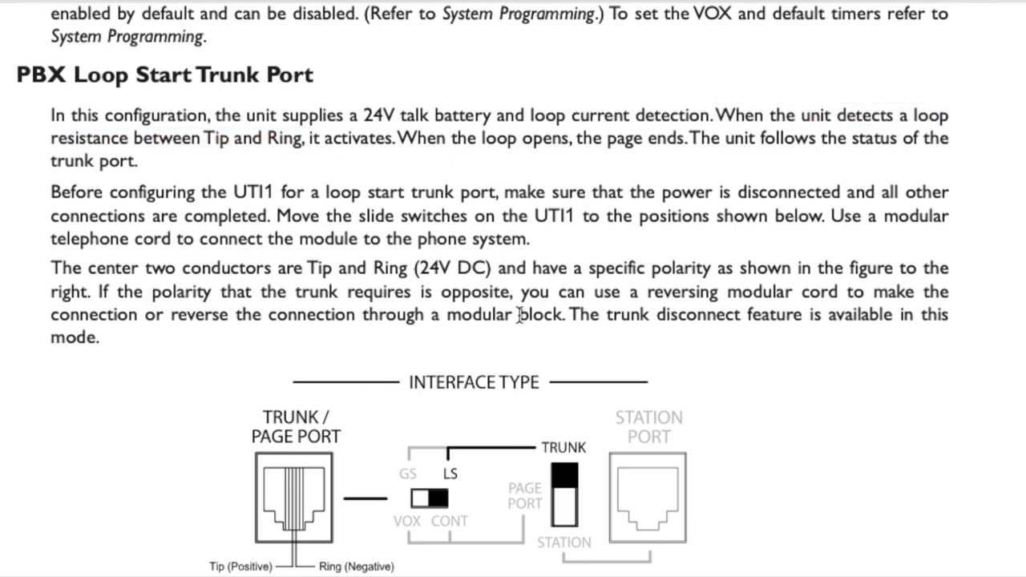
mouse_move(353, 128)
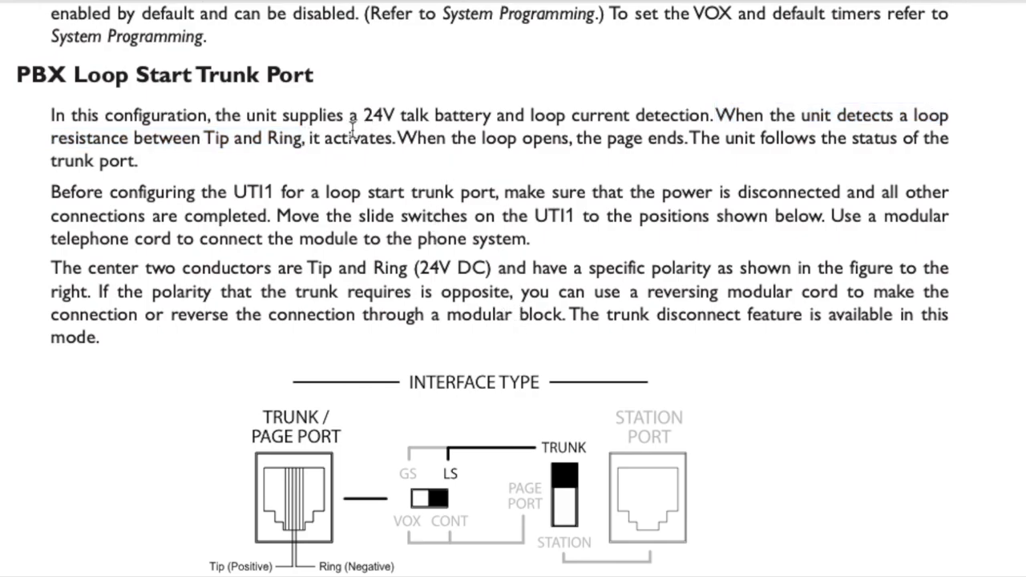
scroll("down", 3)
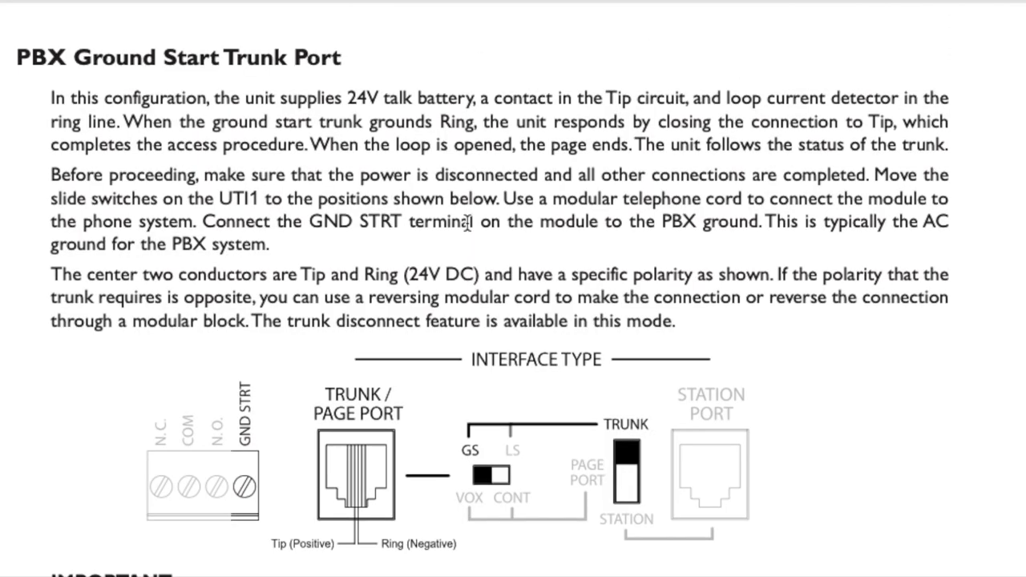
mouse_move(280, 143)
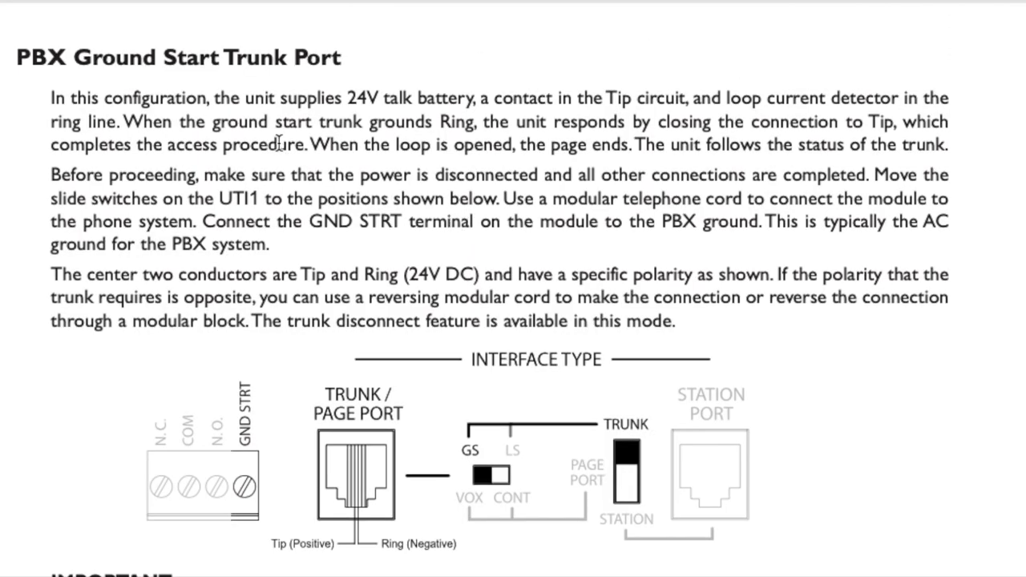
left_click_drag(212, 98, 377, 98)
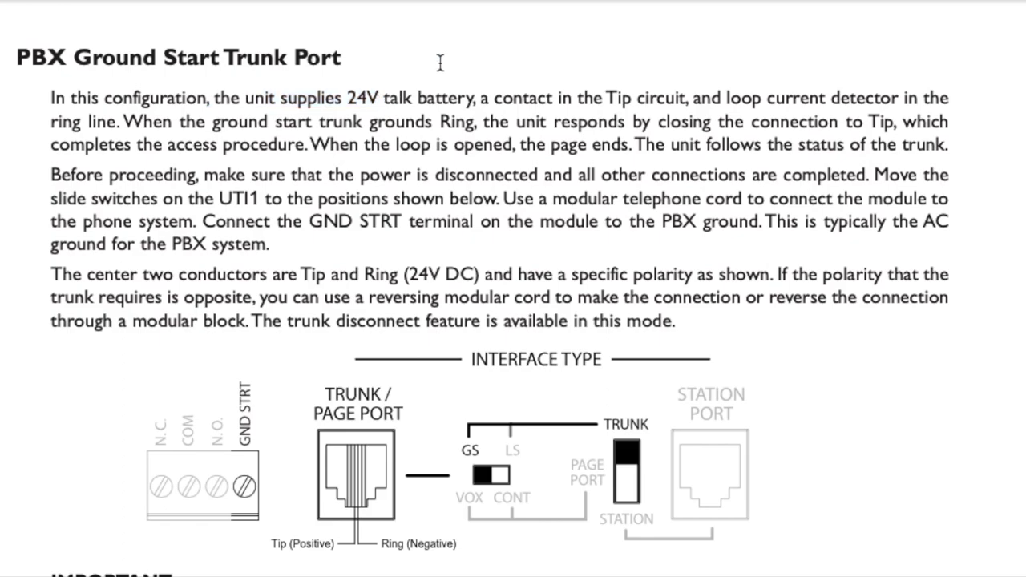
mouse_move(770, 227)
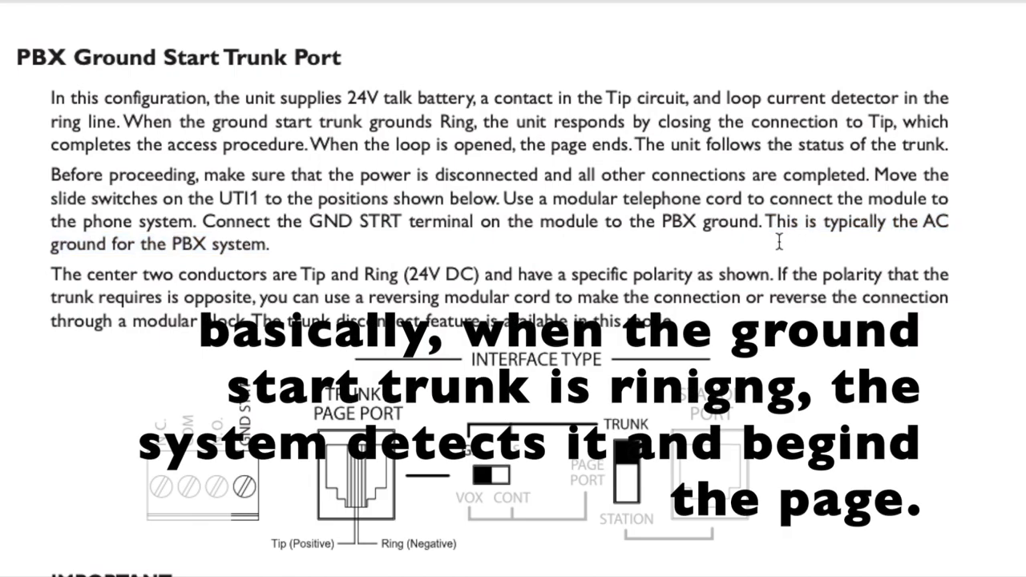
Highlight the IMPORTANT warning about grounding the GND STRT terminal
scroll("down", 3)
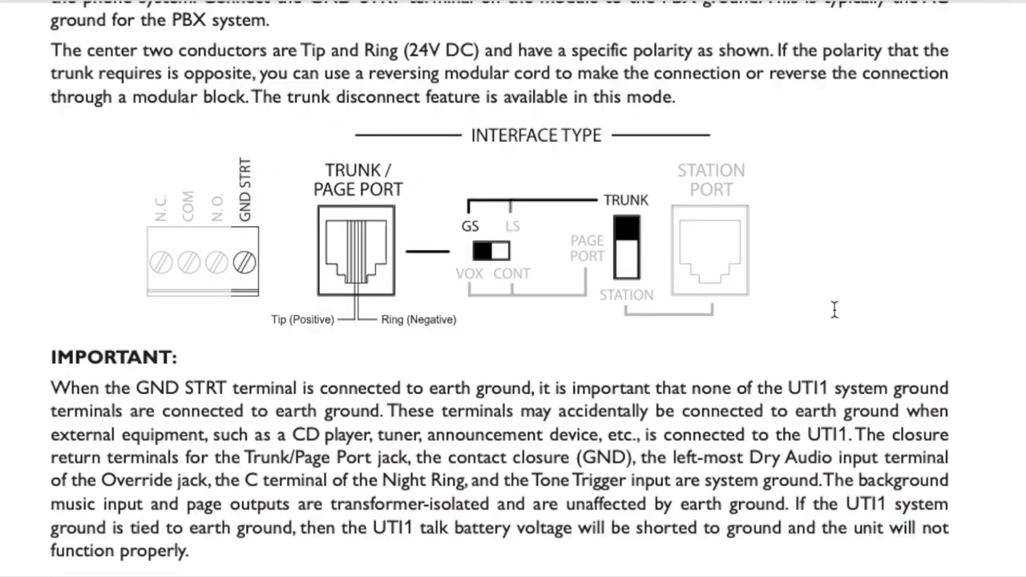
left_click_drag(138, 388, 429, 388)
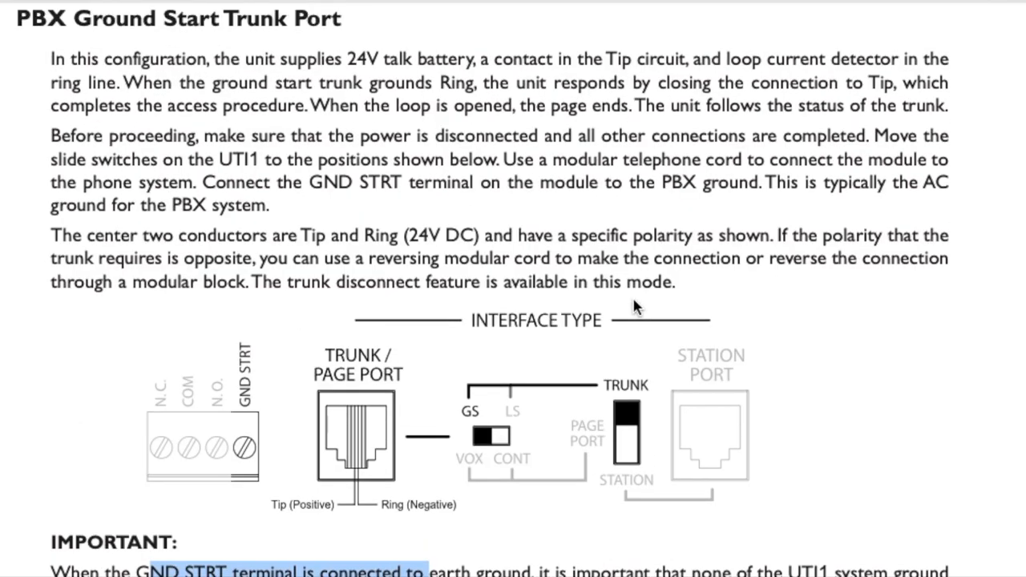
mouse_move(529, 397)
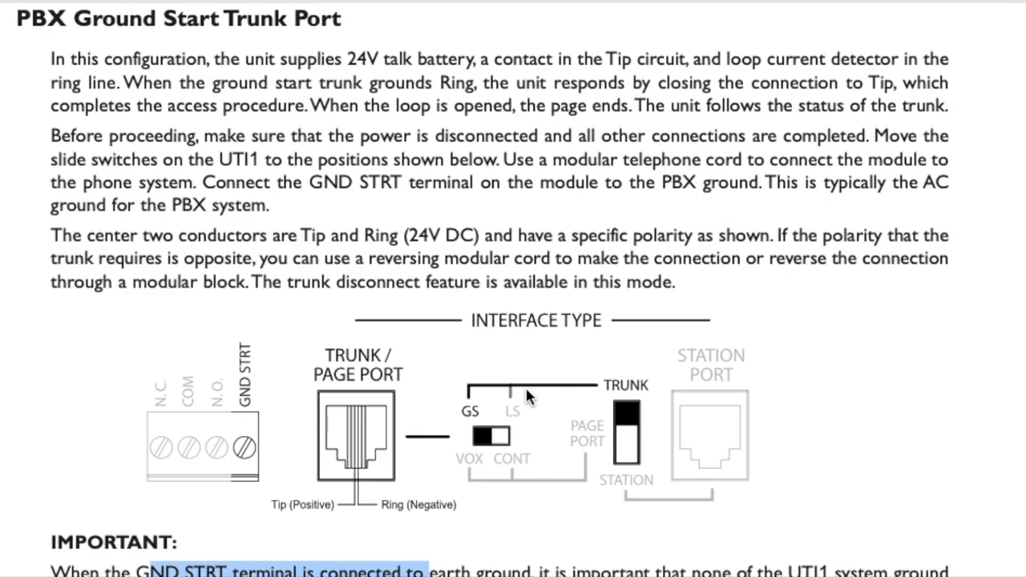
Reach PBX Page Port Contact and highlight how a shorted contact starts the page and the phrase ending it
scroll("down", 3)
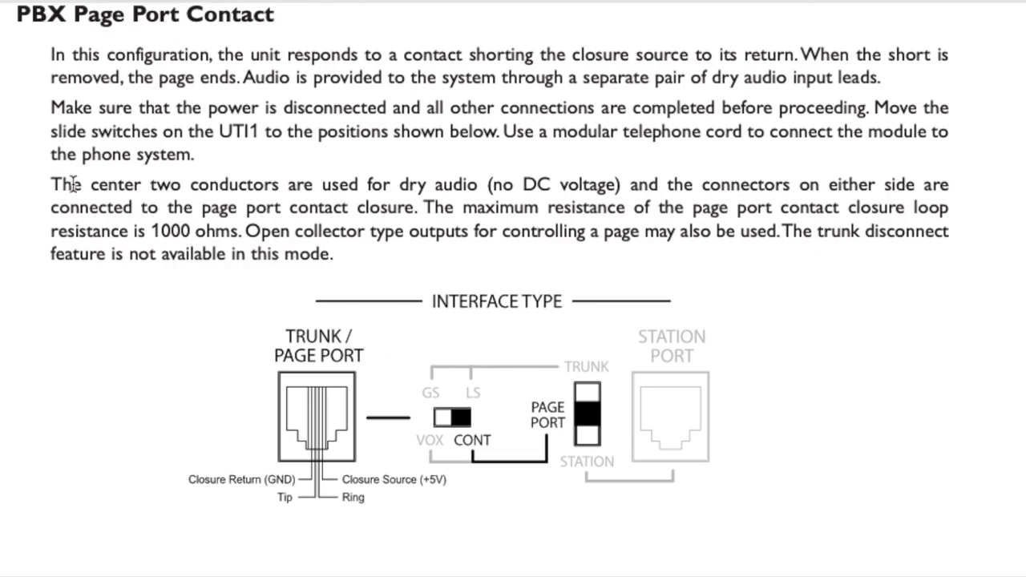
left_click_drag(51, 185, 624, 185)
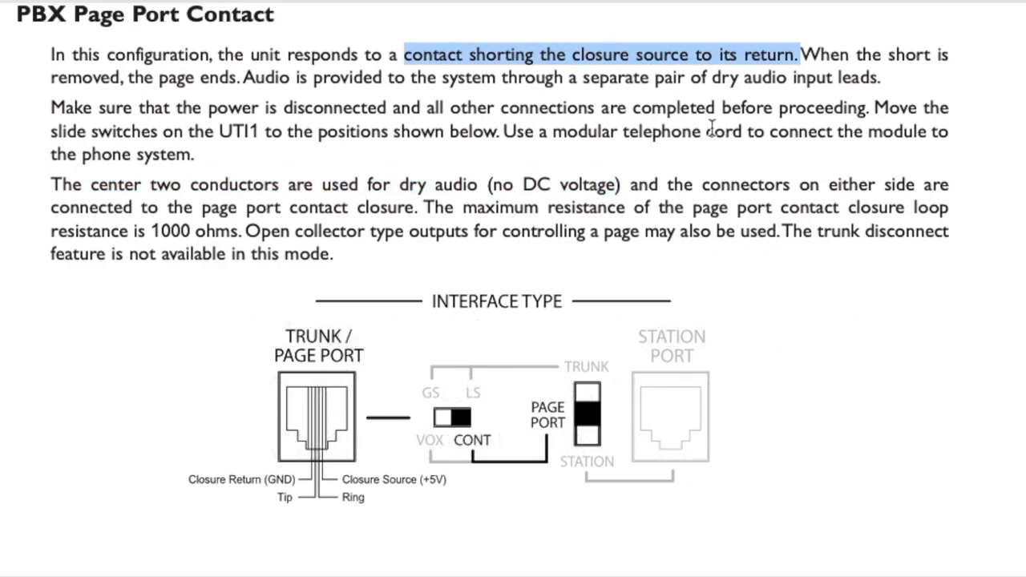
left_click_drag(135, 77, 249, 77)
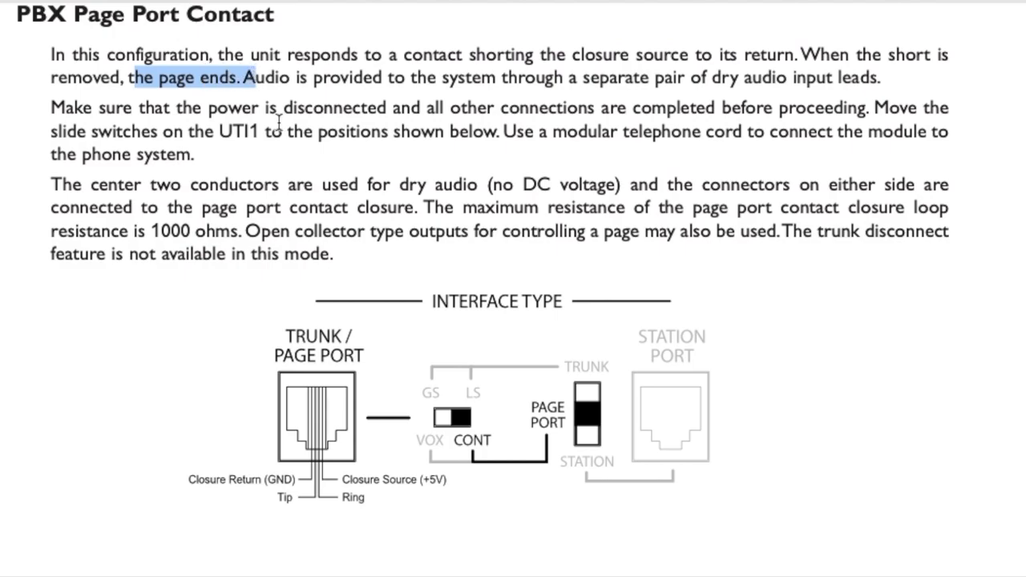
Scroll past page 8 to the PBX Page Port VOX text and select across its opening line
scroll("down", 3)
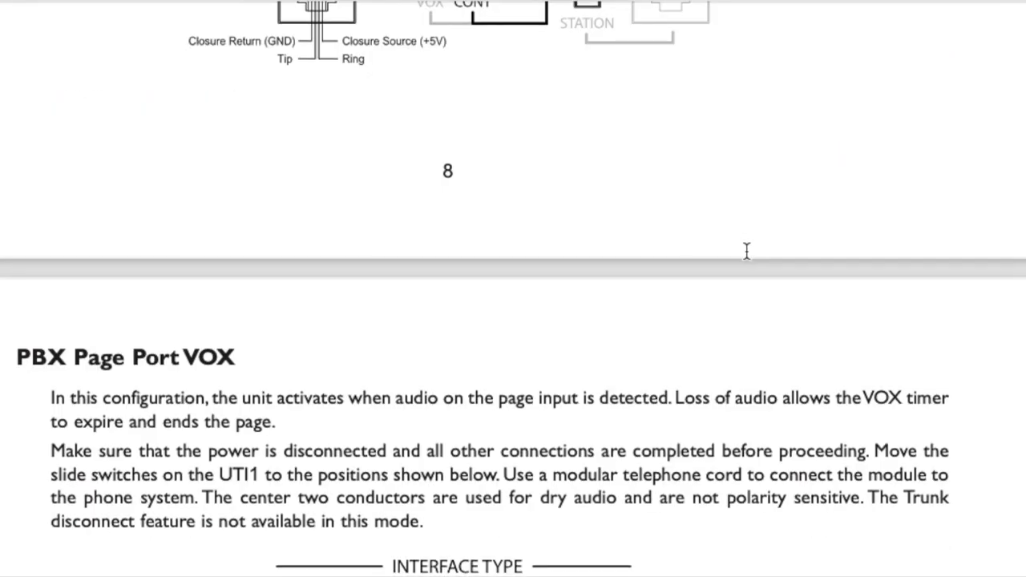
scroll("down", 3)
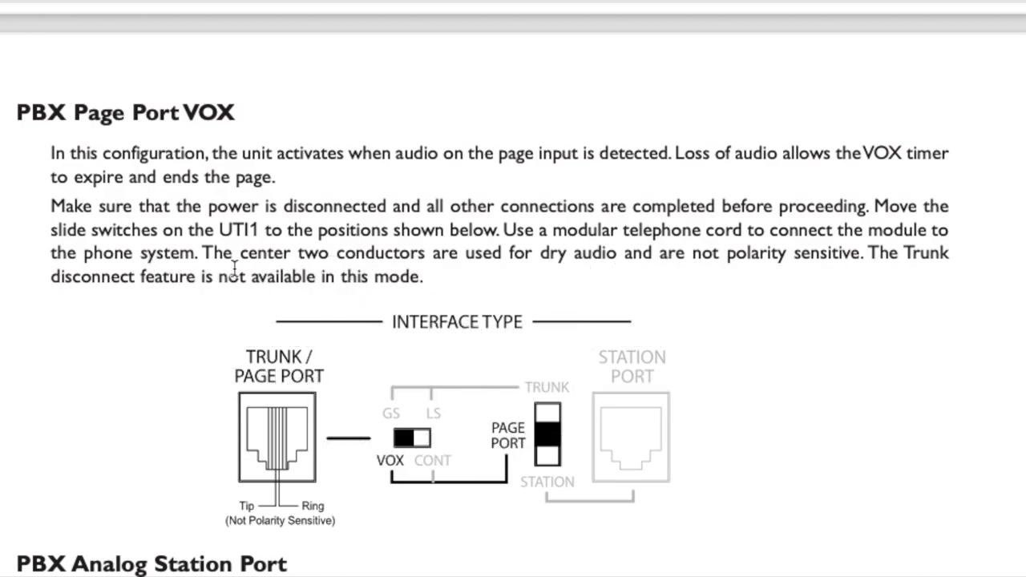
mouse_move(300, 168)
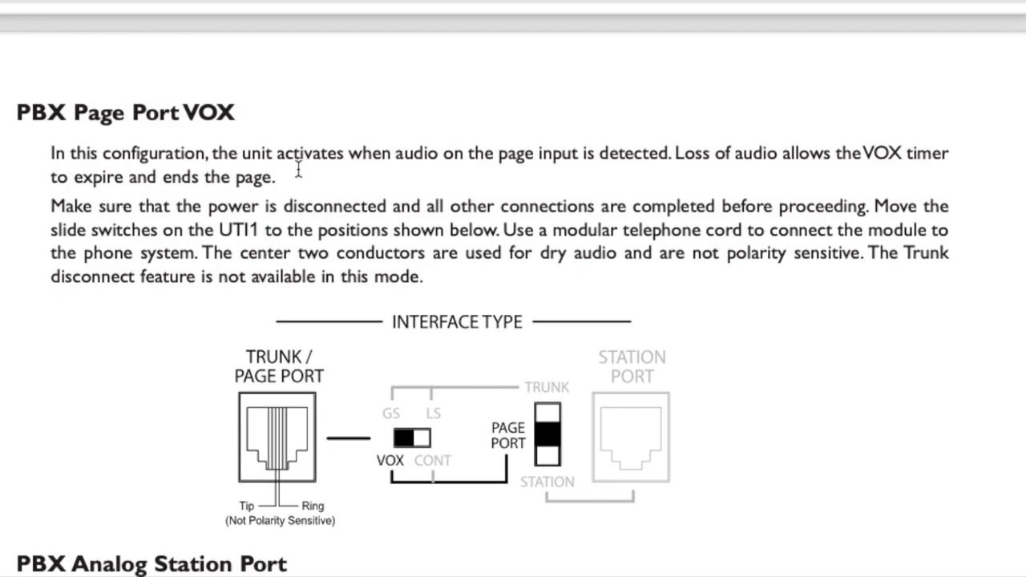
left_click_drag(862, 154, 275, 177)
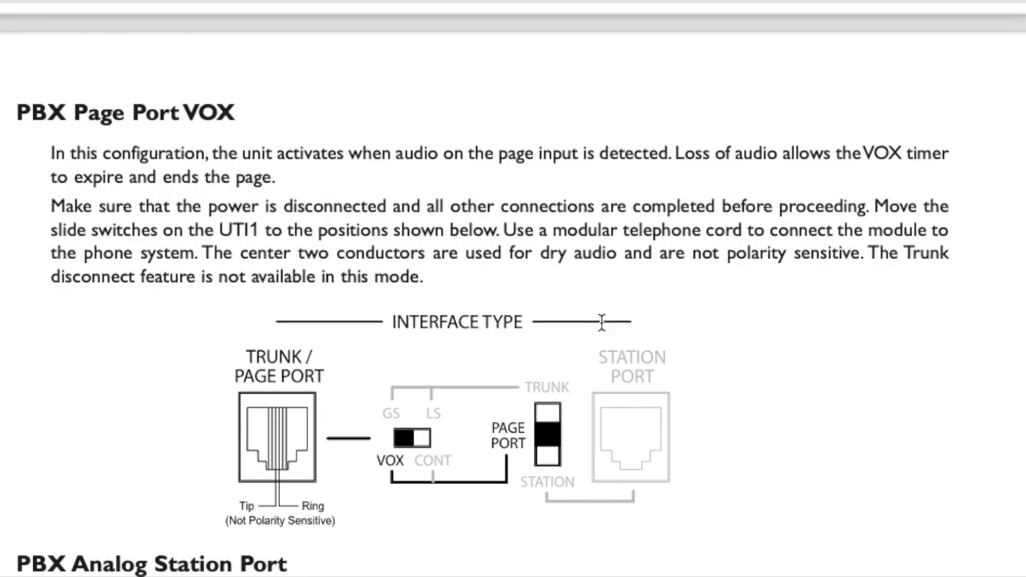
Reach PBX Analog Station Port, highlight the Default and VOX timer instruction, then clear the selection
scroll("down", 3)
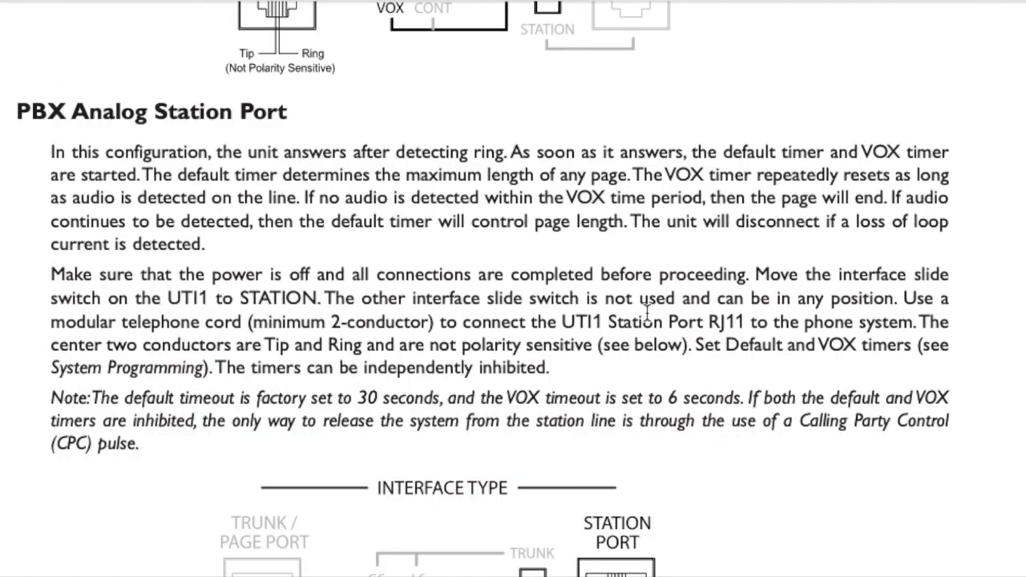
scroll("down", 3)
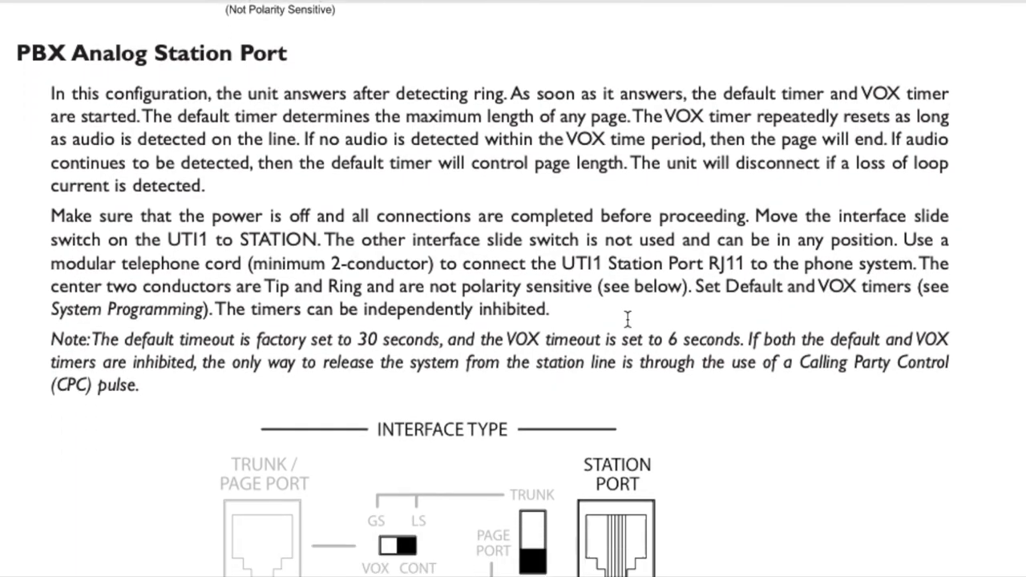
scroll("down", 3)
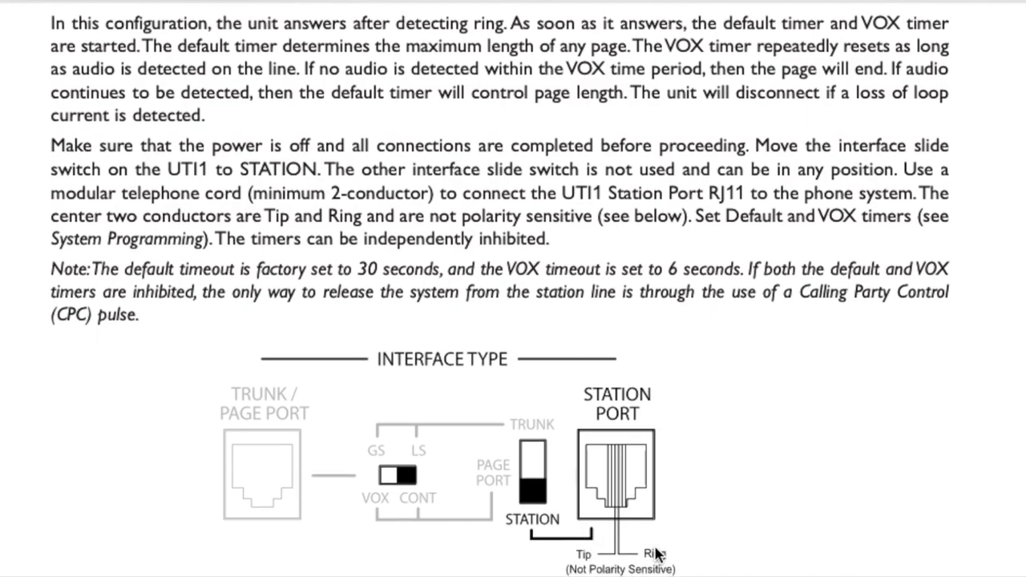
mouse_move(683, 350)
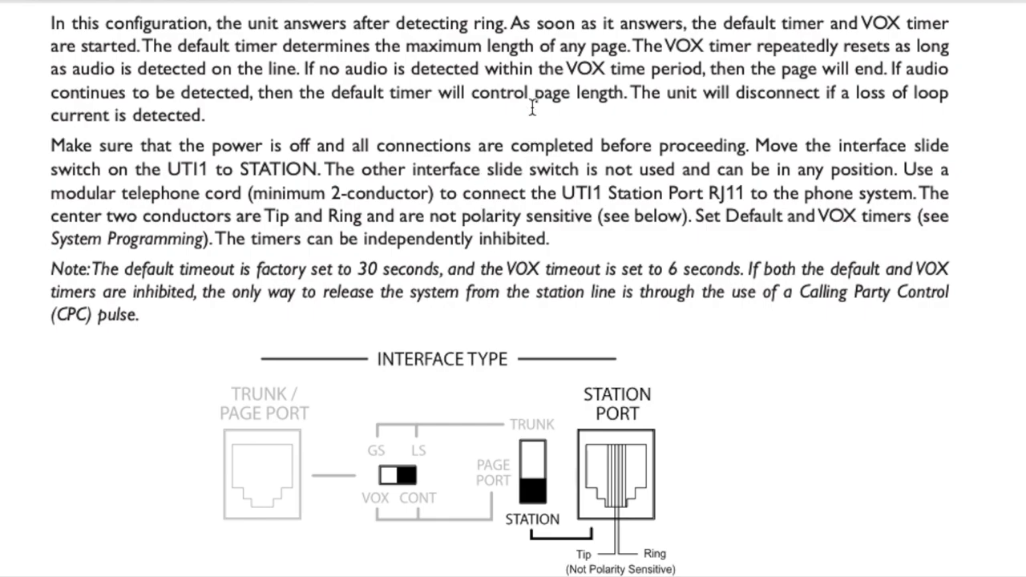
mouse_move(783, 218)
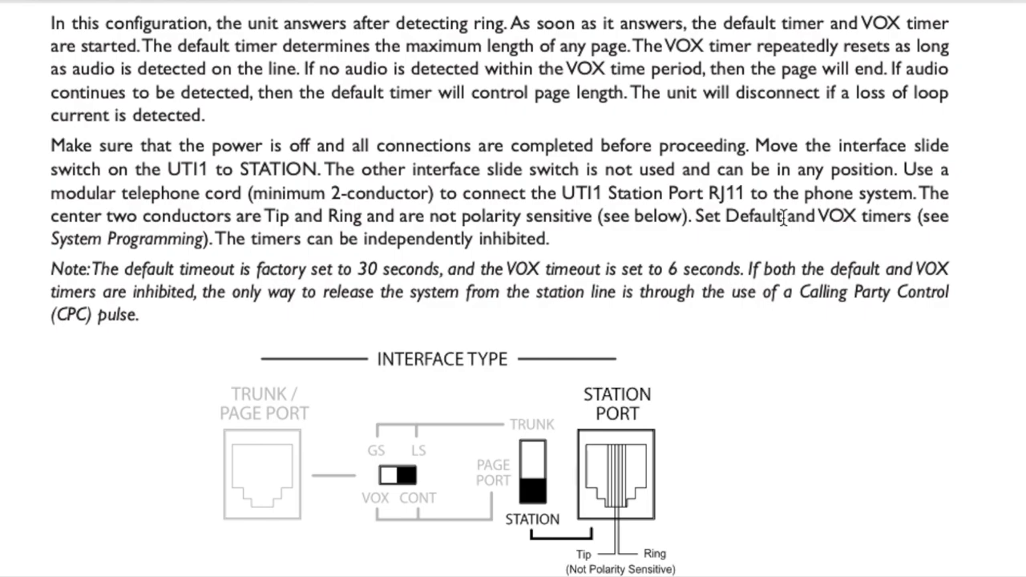
left_click_drag(696, 215, 922, 215)
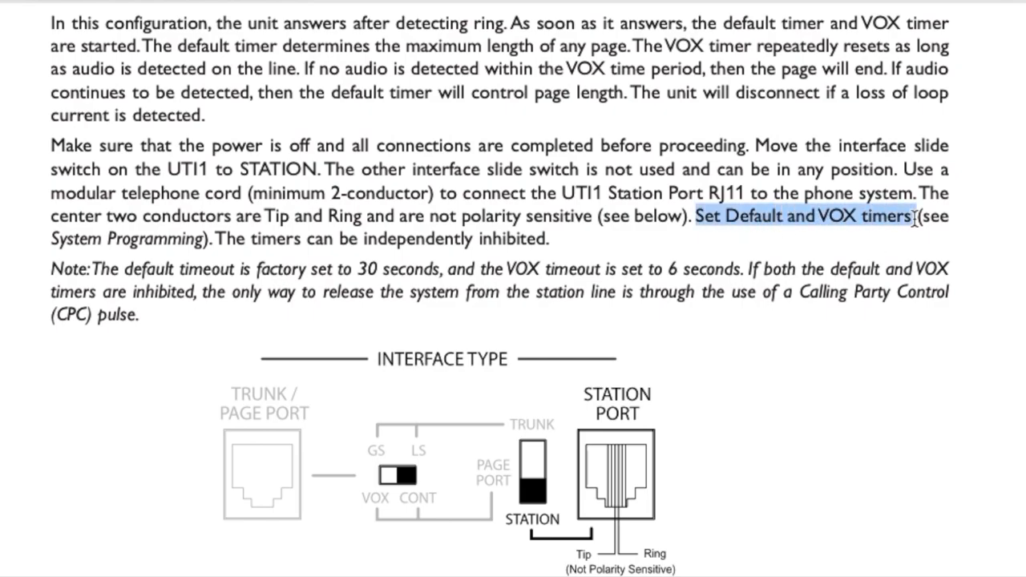
left_click(796, 244)
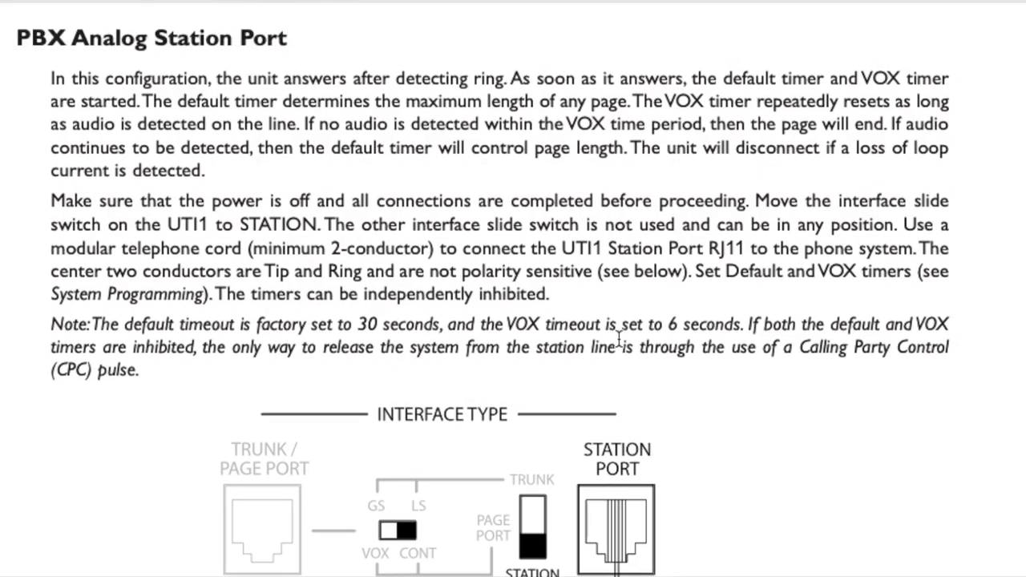
Scroll down to the Telephone Interface Wiring Connections & Setup page
scroll("down", 3)
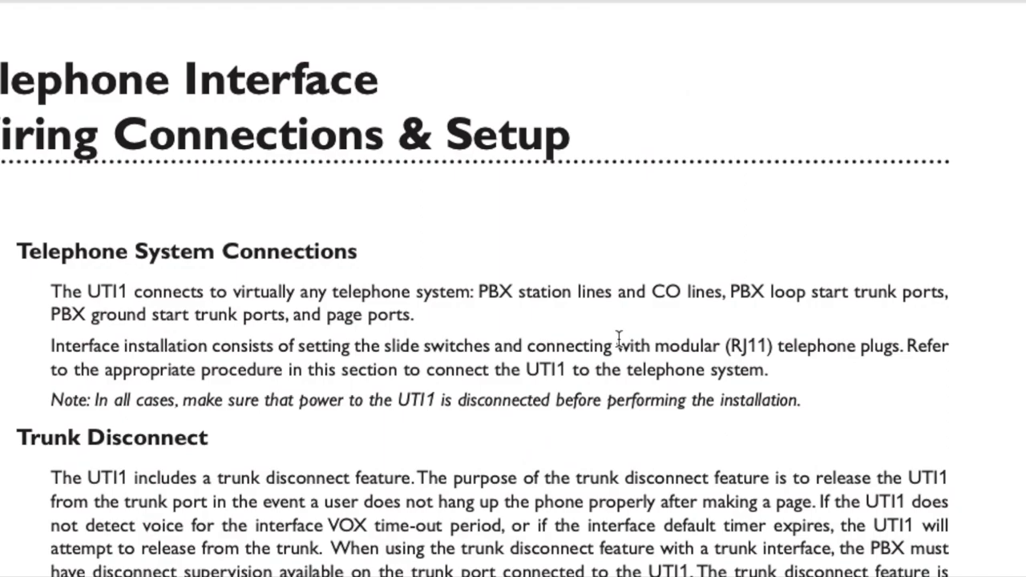
mouse_move(760, 285)
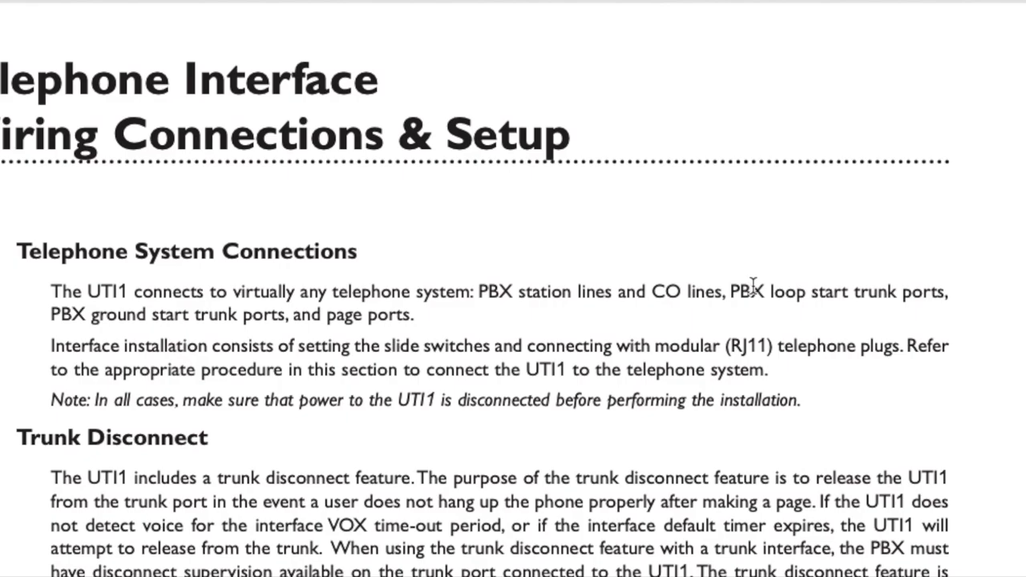
mouse_move(757, 231)
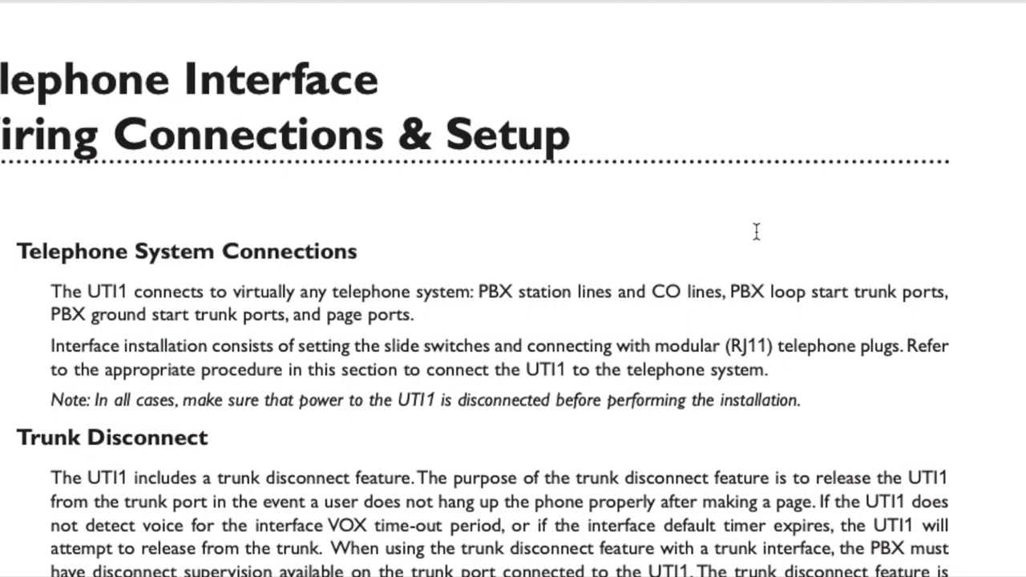